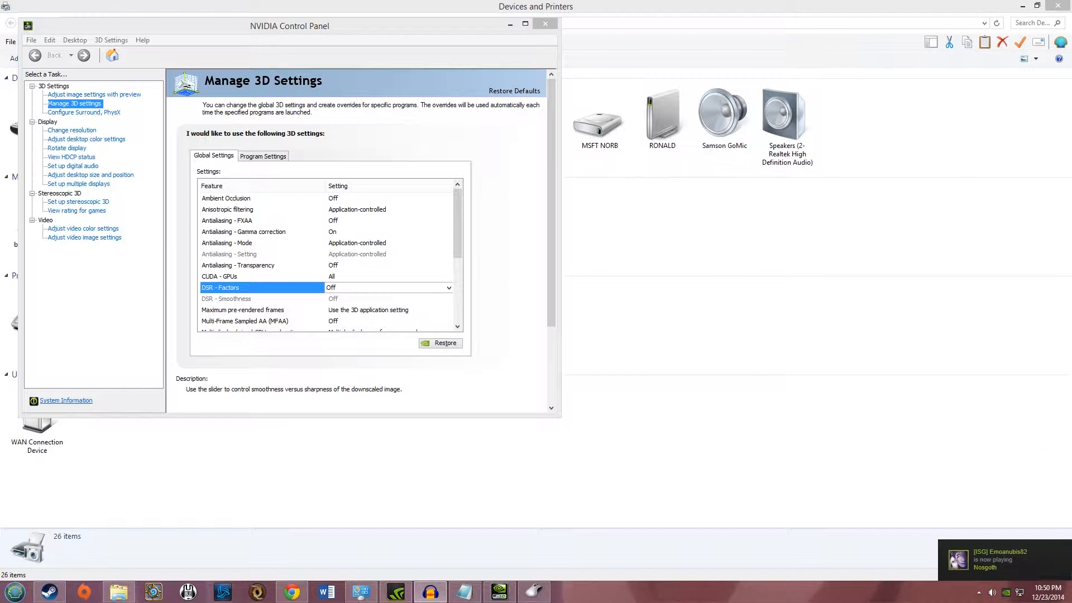
mouse_move(978, 454)
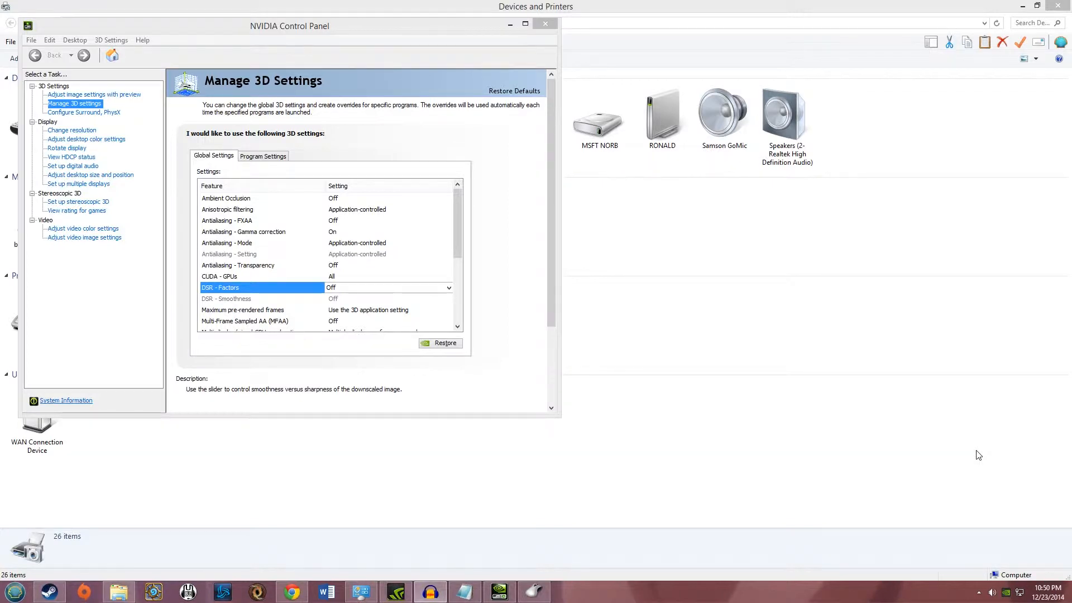
mouse_move(534, 372)
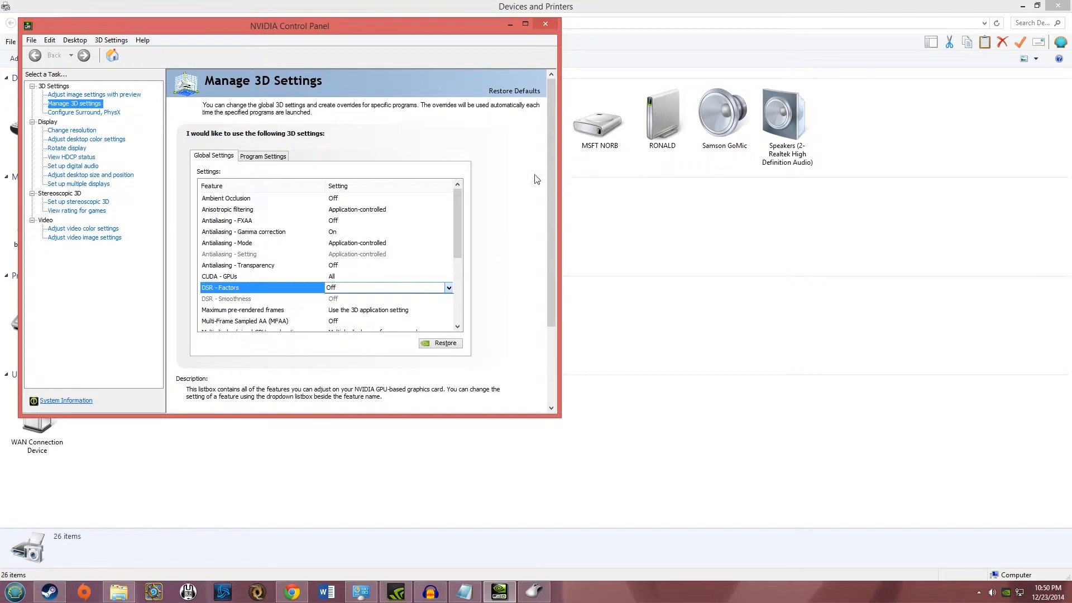
Step: Enable Snap To for the Gaming Mouse G502 from its Mouse settings in Devices and Printers
left_click(545, 24)
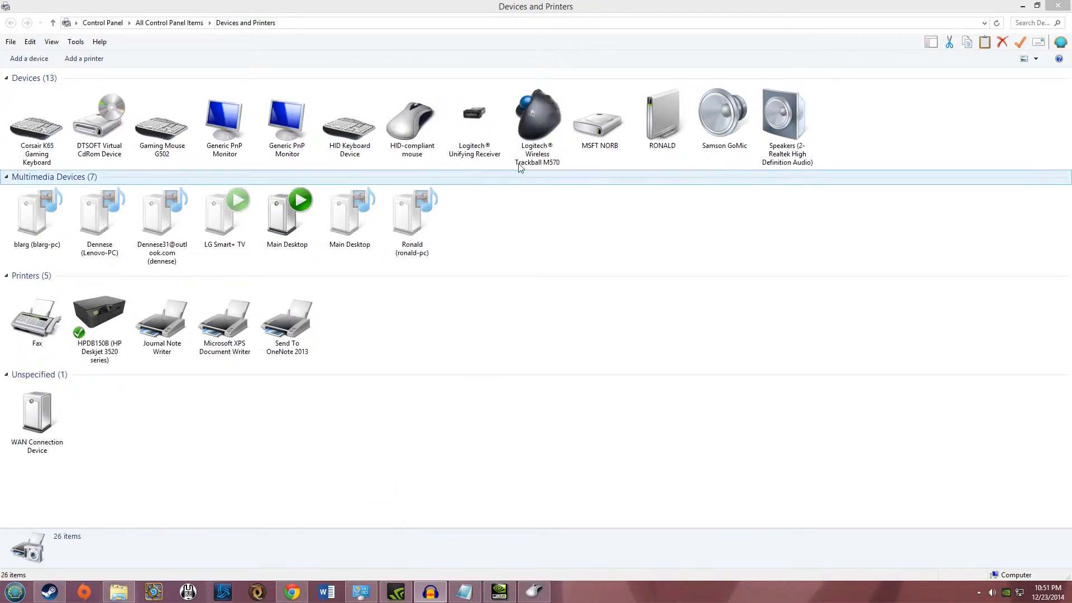
right_click(162, 116)
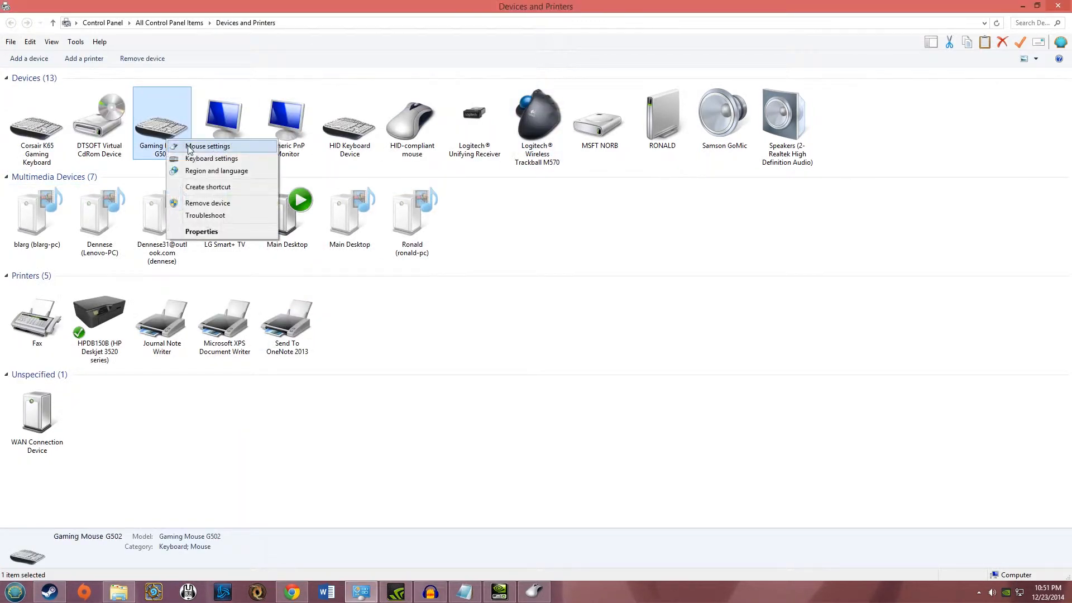
left_click(207, 146)
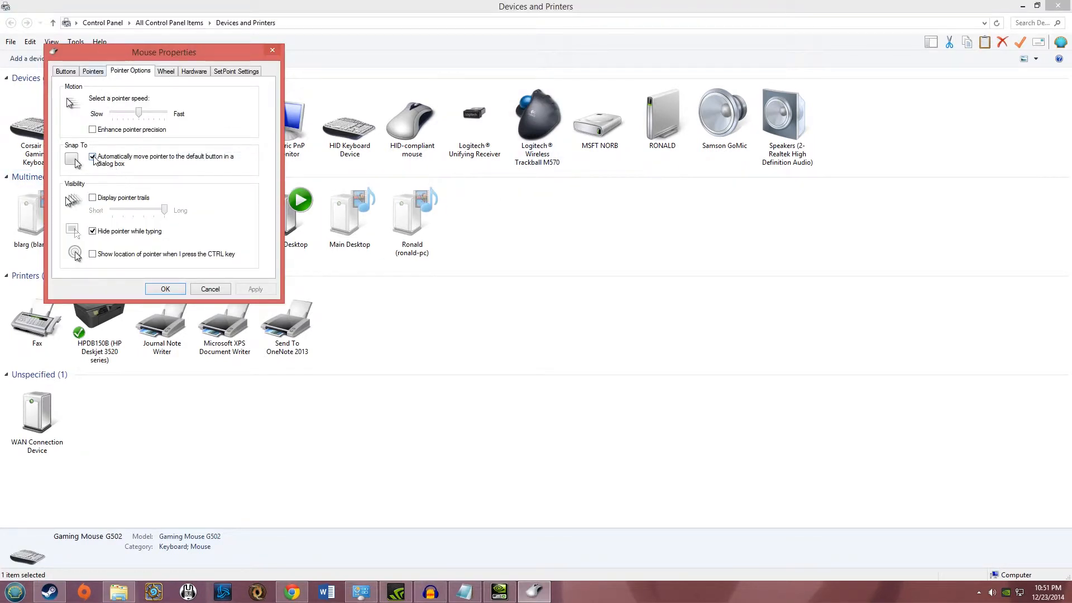
left_click(93, 156)
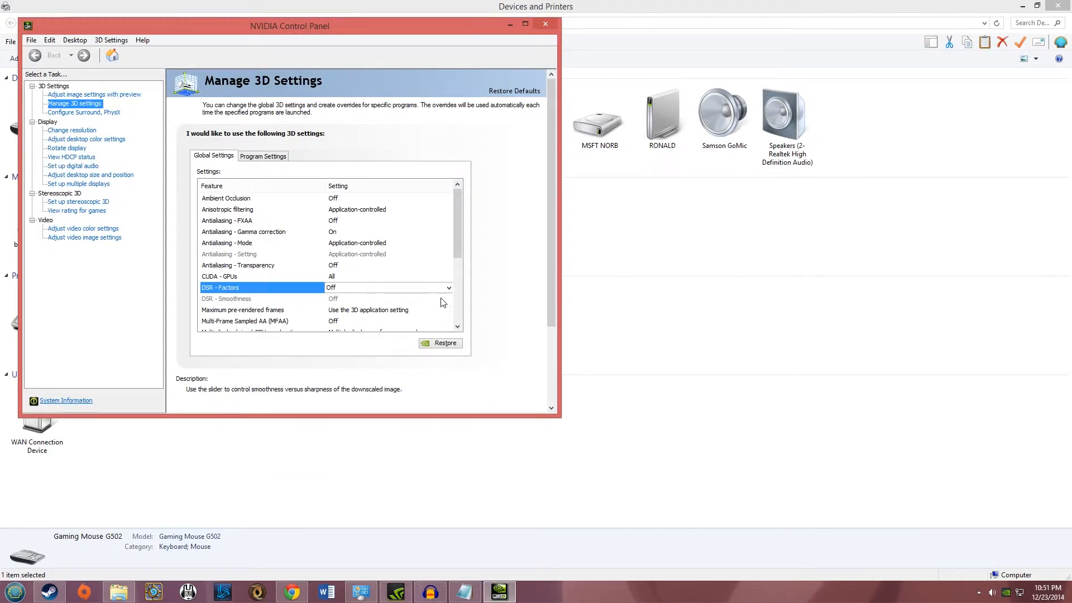
Step: Tick all DSR factors 1.20x–4.00x, apply them, and check Screen Resolution now lists 3840 × 2160
left_click(449, 286)
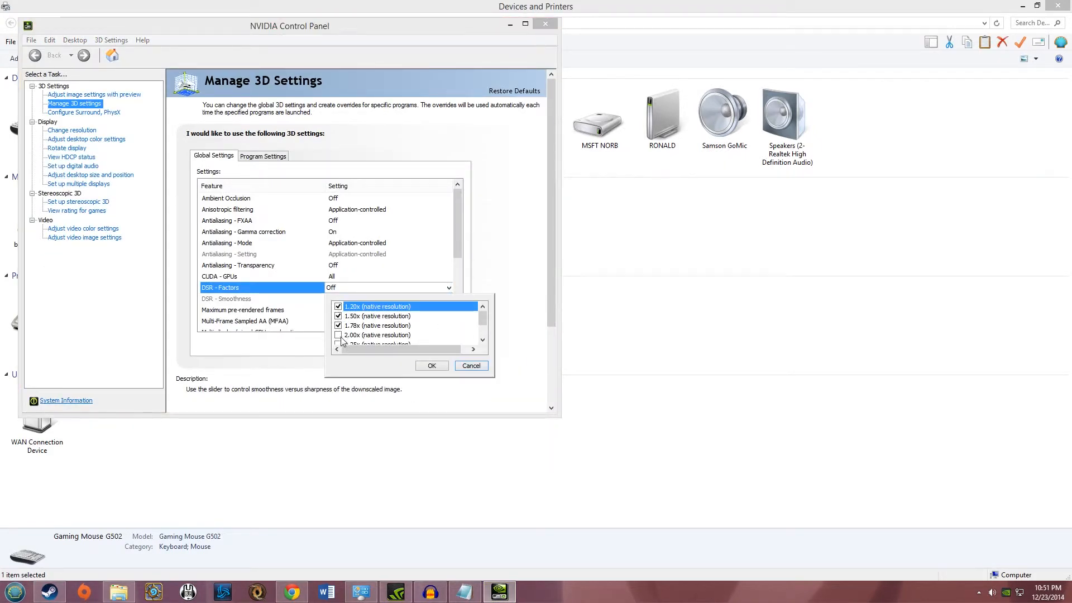
scroll("down", 3)
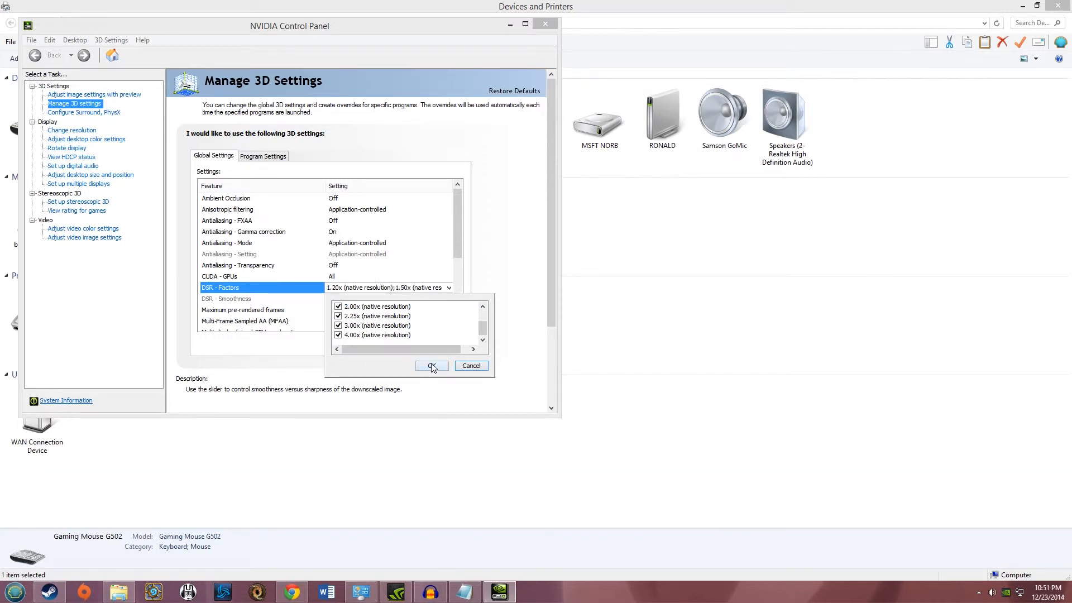
left_click(431, 366)
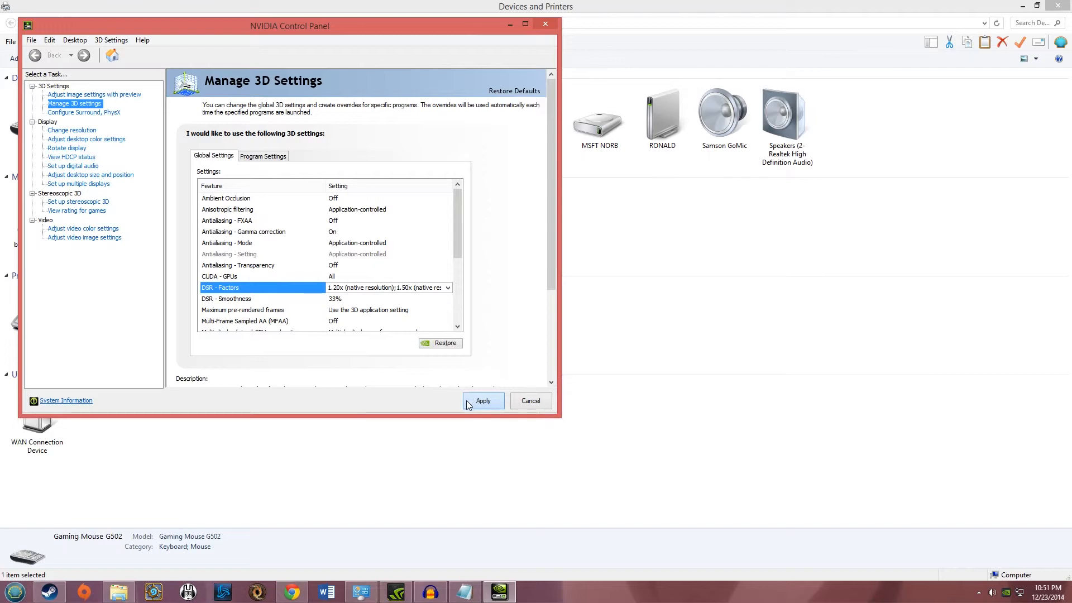
mouse_move(461, 401)
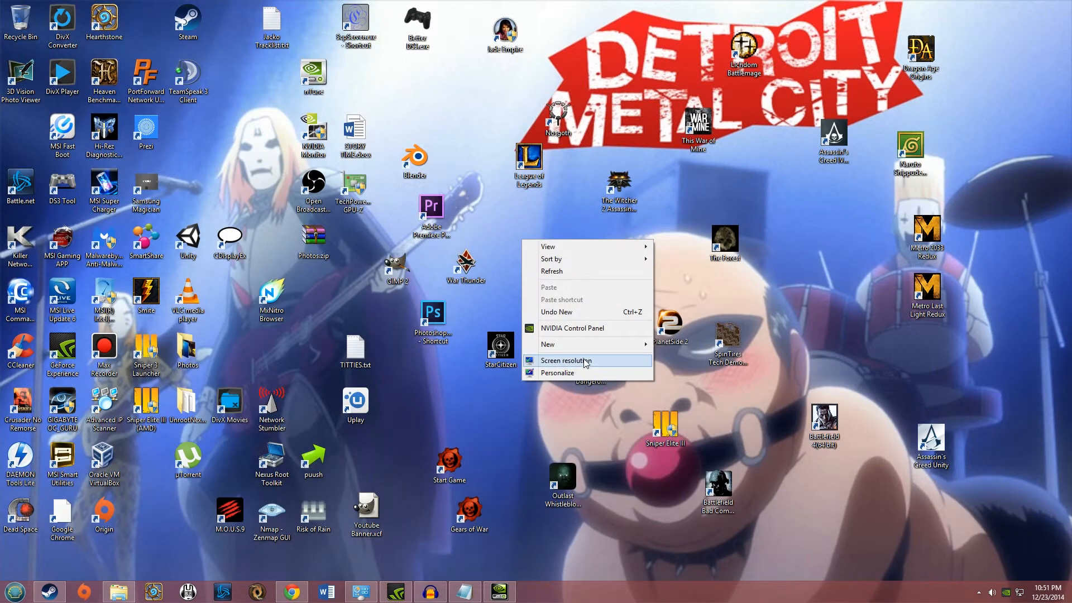
left_click(565, 361)
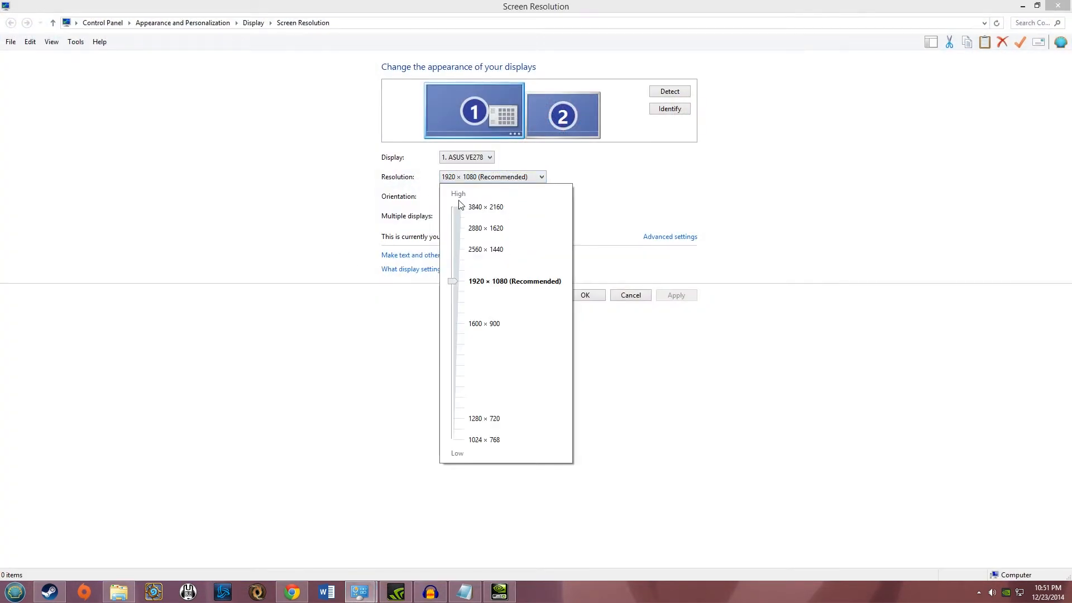
mouse_move(617, 253)
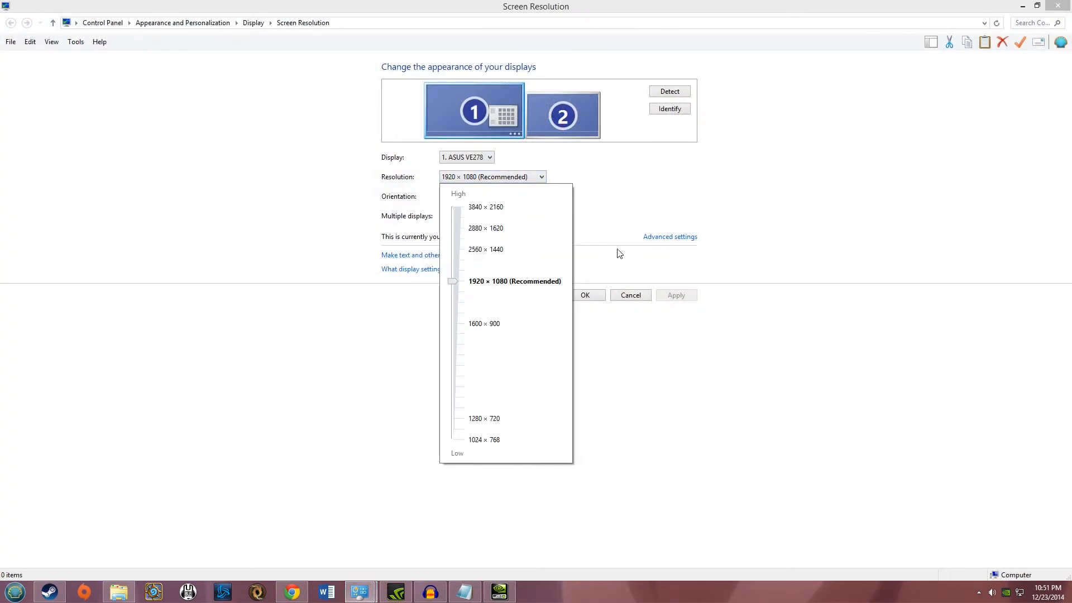